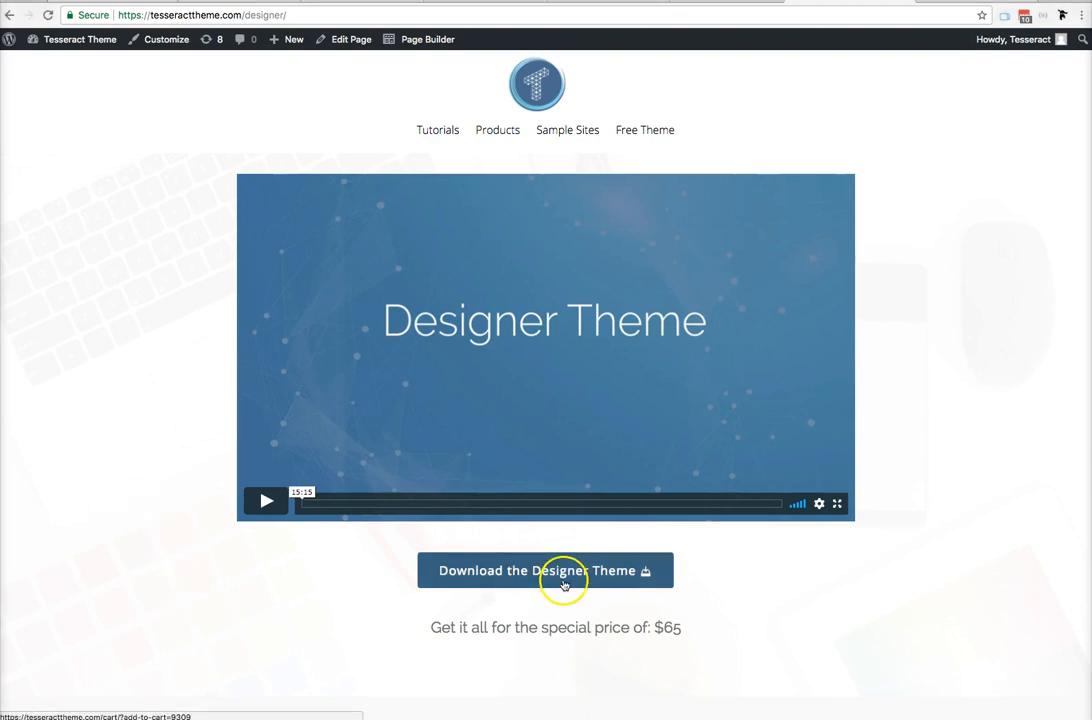
# Add the Designer Theme Package from the sales page button and again from the Shop listing.
pyautogui.click(544, 570)
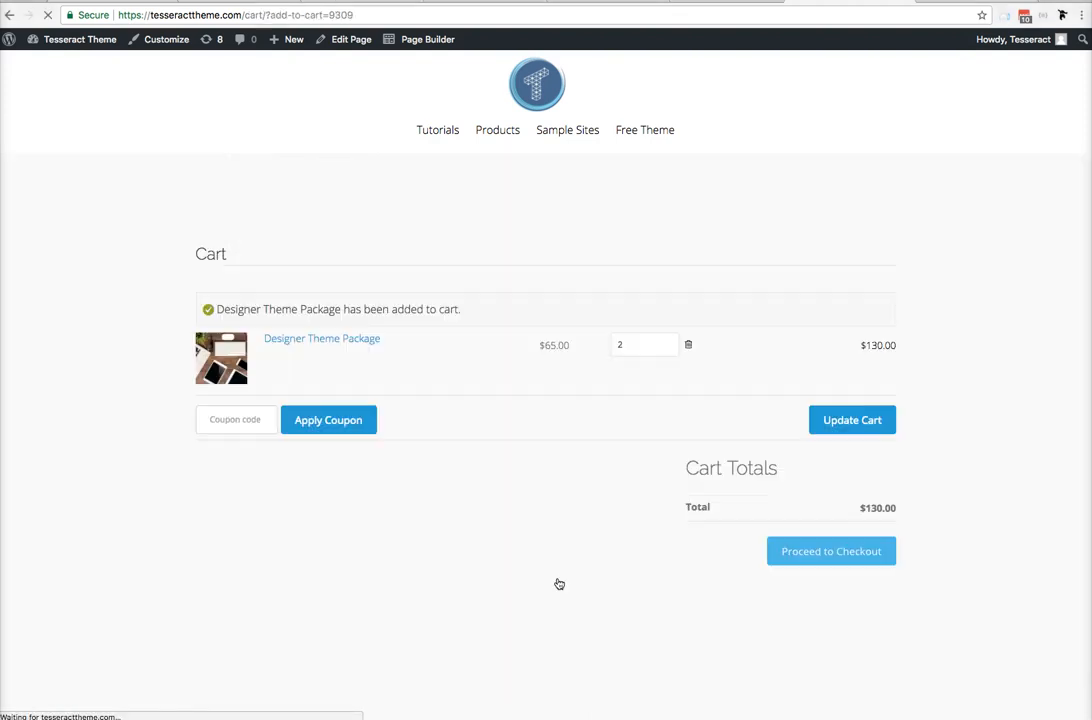
pyautogui.click(832, 552)
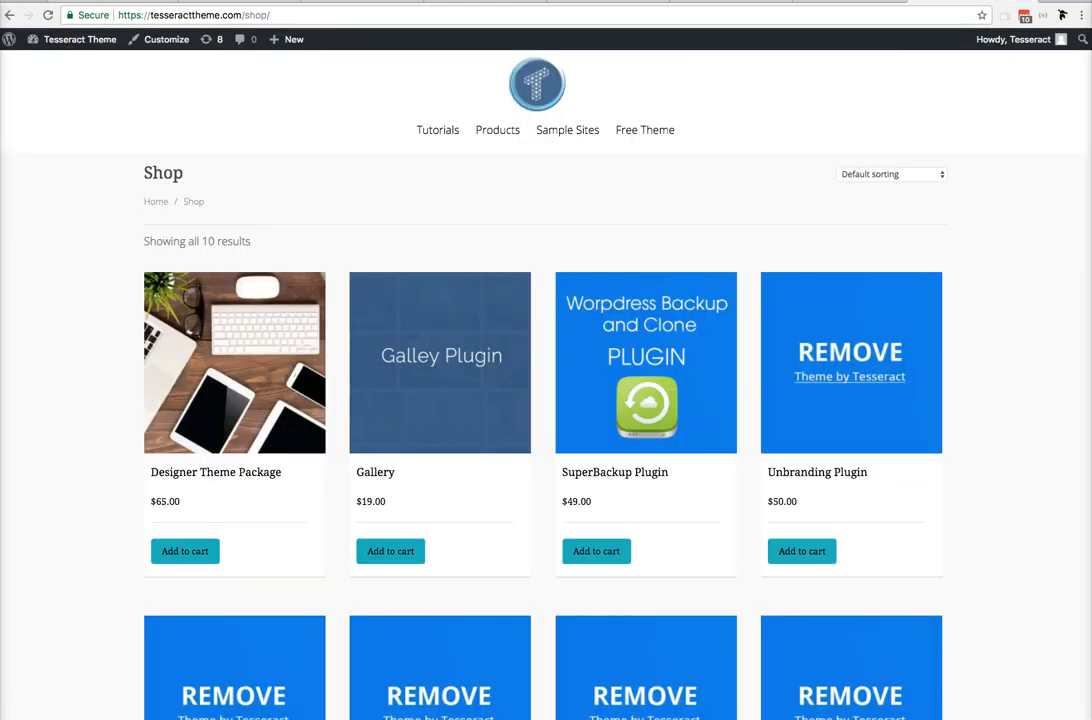
pyautogui.click(184, 552)
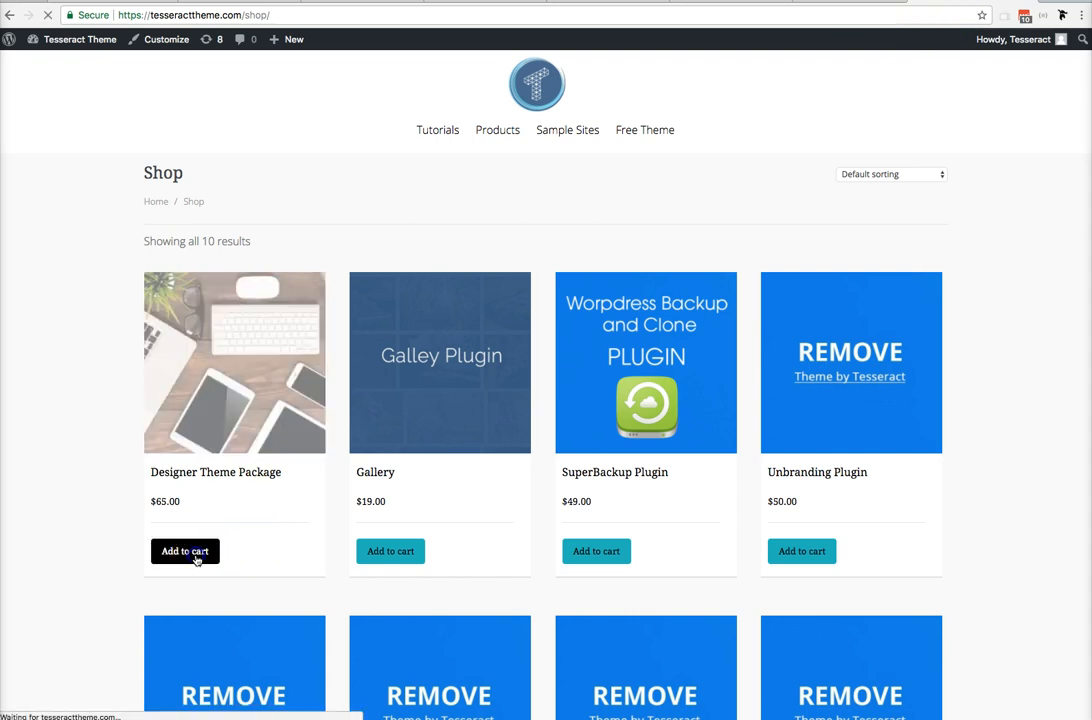
pyautogui.click(184, 552)
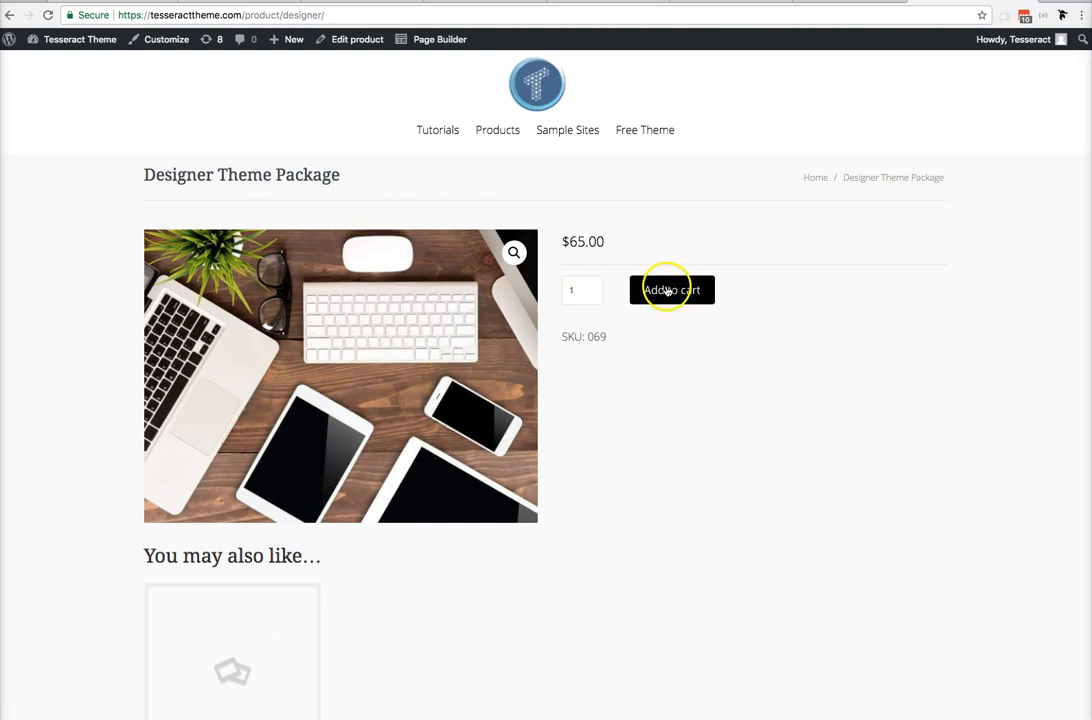
# Add the Designer Theme Package from its product page and view the cart.
pyautogui.click(672, 288)
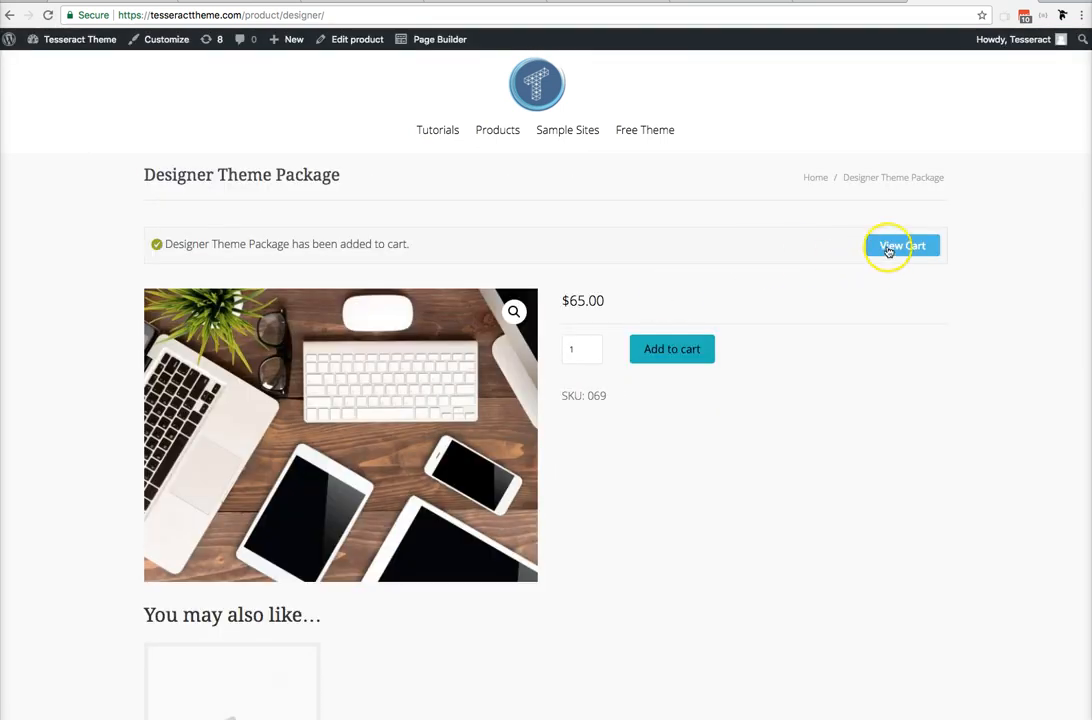
pyautogui.click(902, 244)
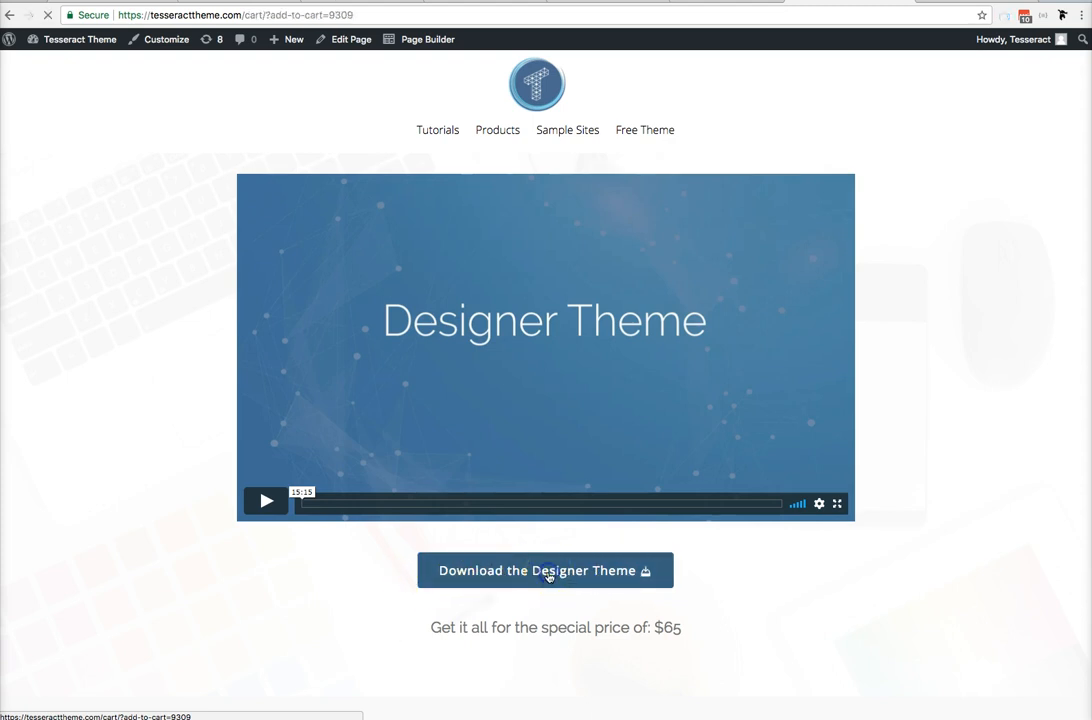
# Add the Designer Theme Package via the cart/?add-to-cart=8309 link and highlight its product ID.
pyautogui.click(544, 570)
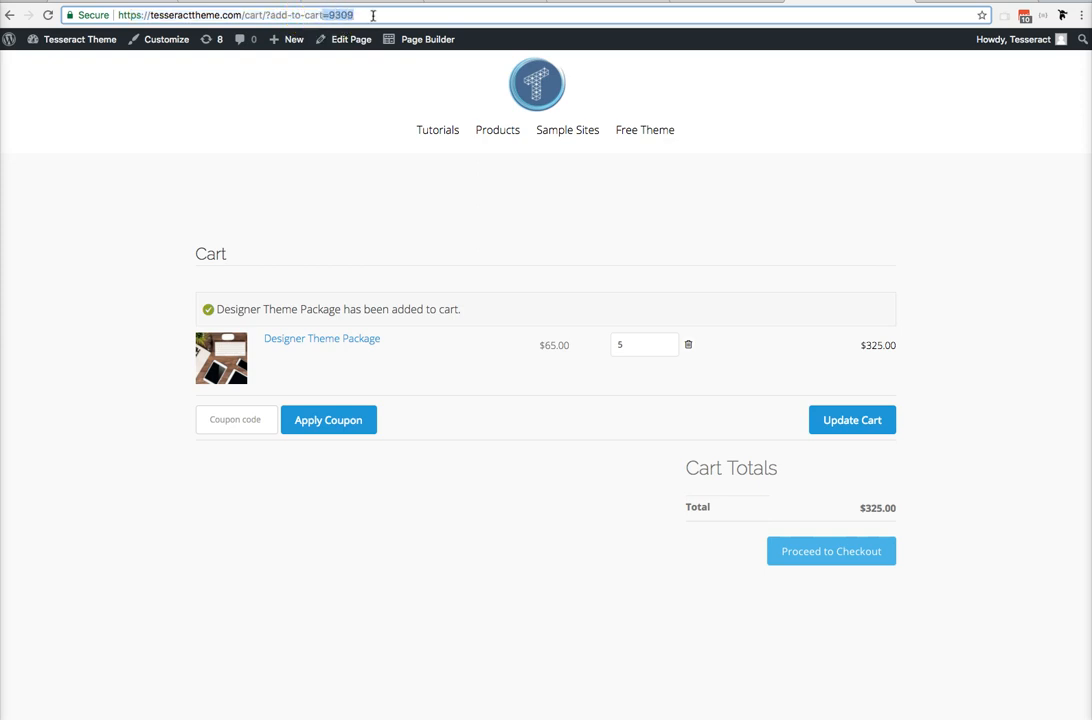
pyautogui.click(208, 16)
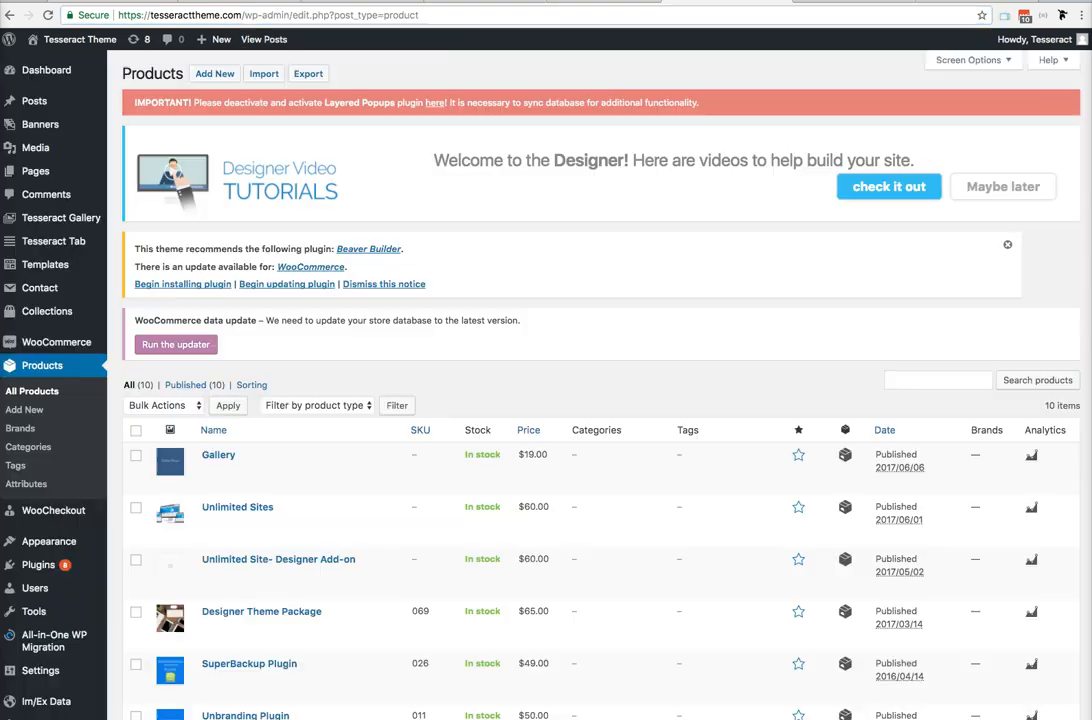
pyautogui.moveTo(218, 456)
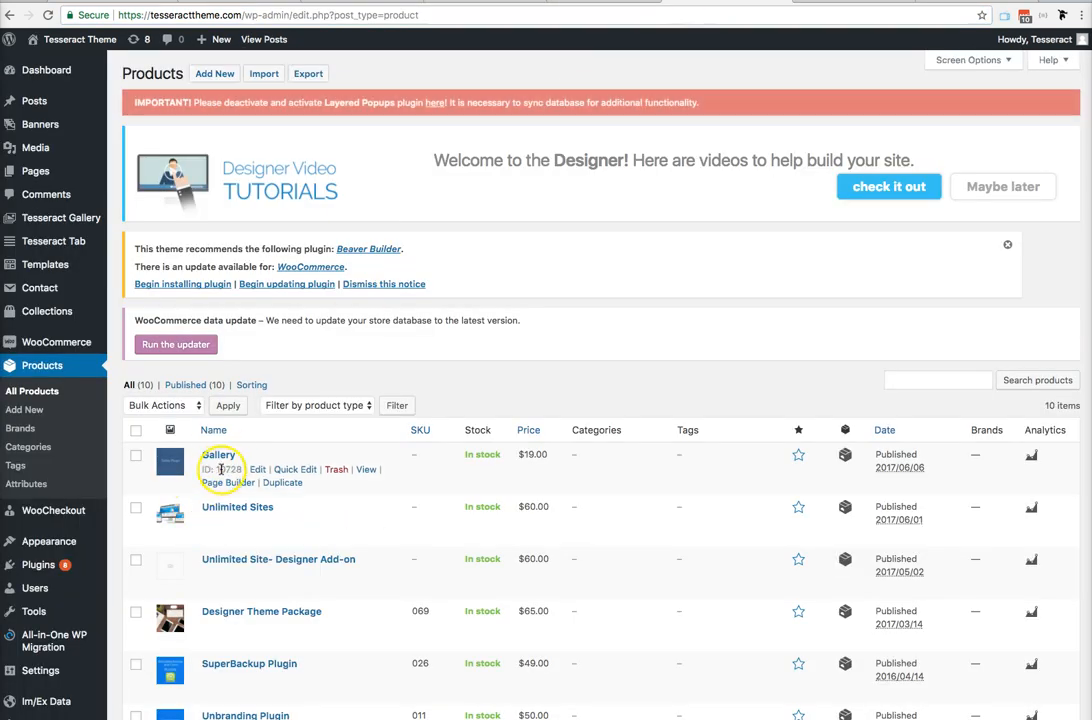
pyautogui.moveTo(44, 370)
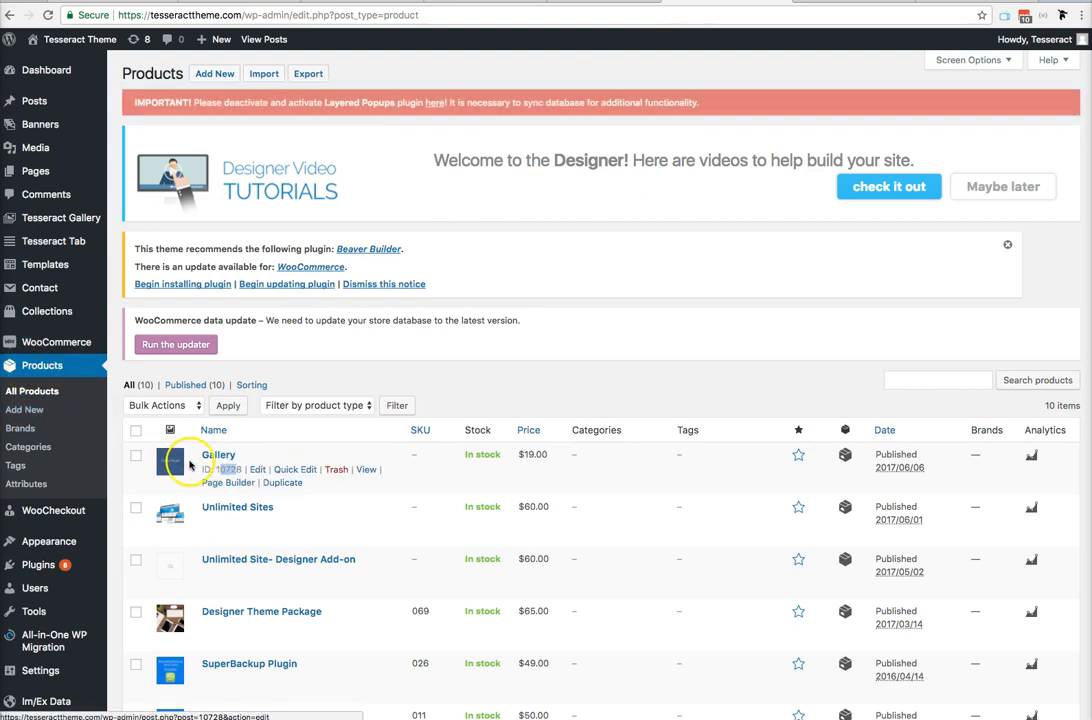
pyautogui.moveTo(224, 522)
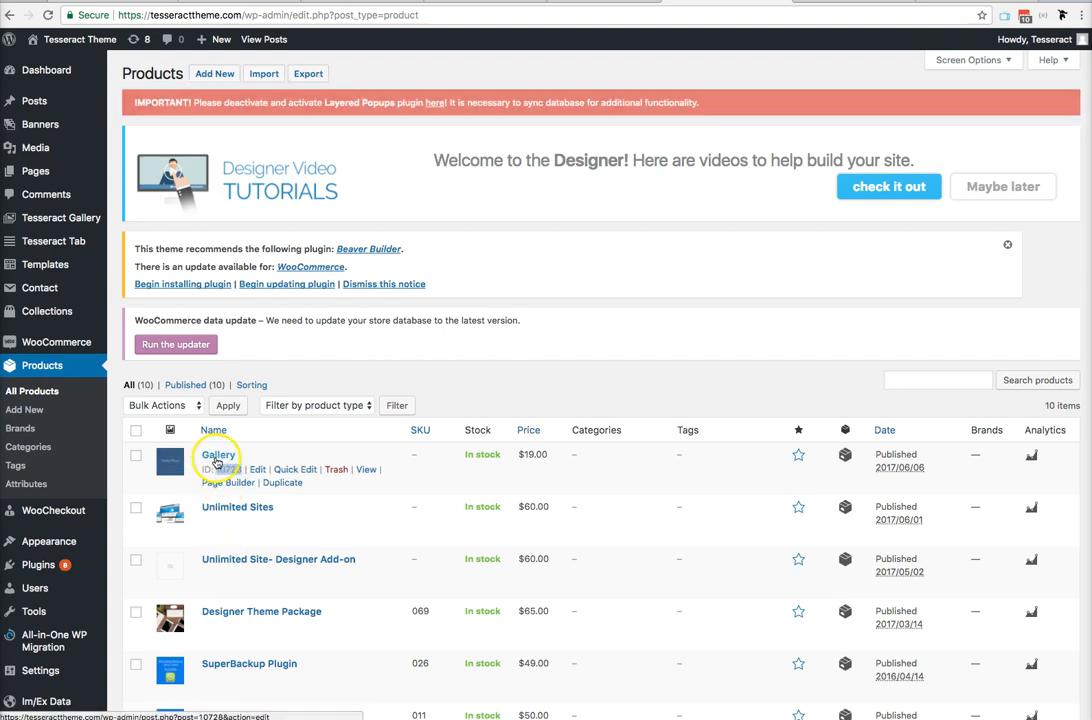
pyautogui.moveTo(676, 58)
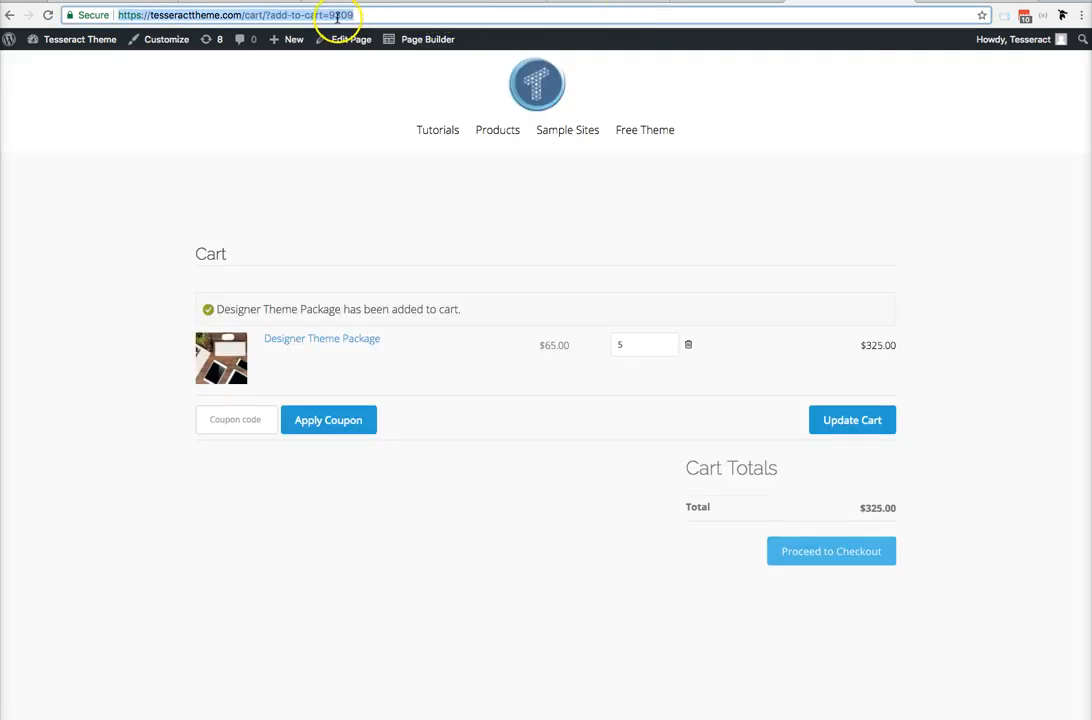
# Add Gallery by visiting cart/?add-to-cart=10728, bringing the total to $344, then head to the homepage.
pyautogui.click(356, 18)
pyautogui.write('10728')
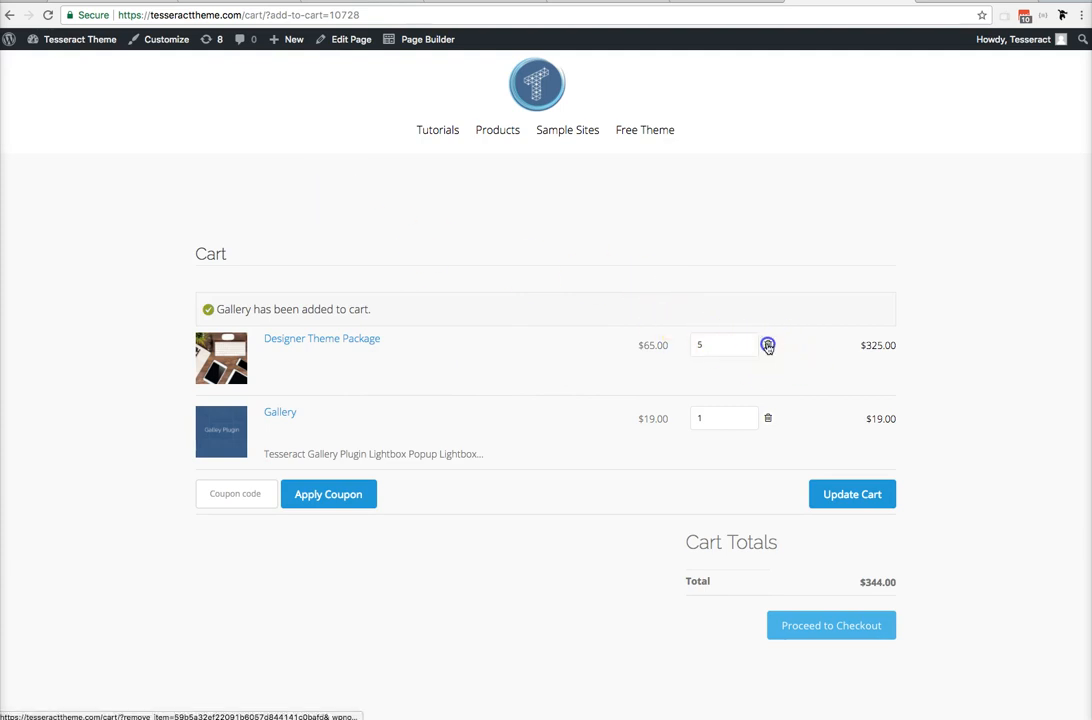
pyautogui.click(768, 344)
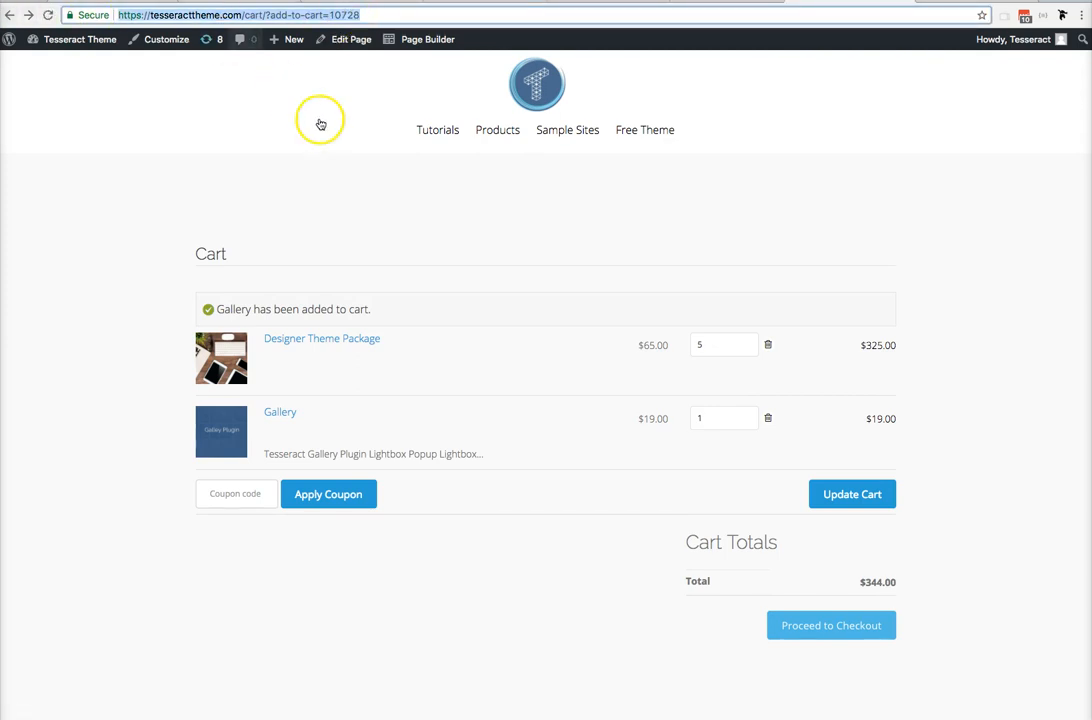
pyautogui.click(768, 344)
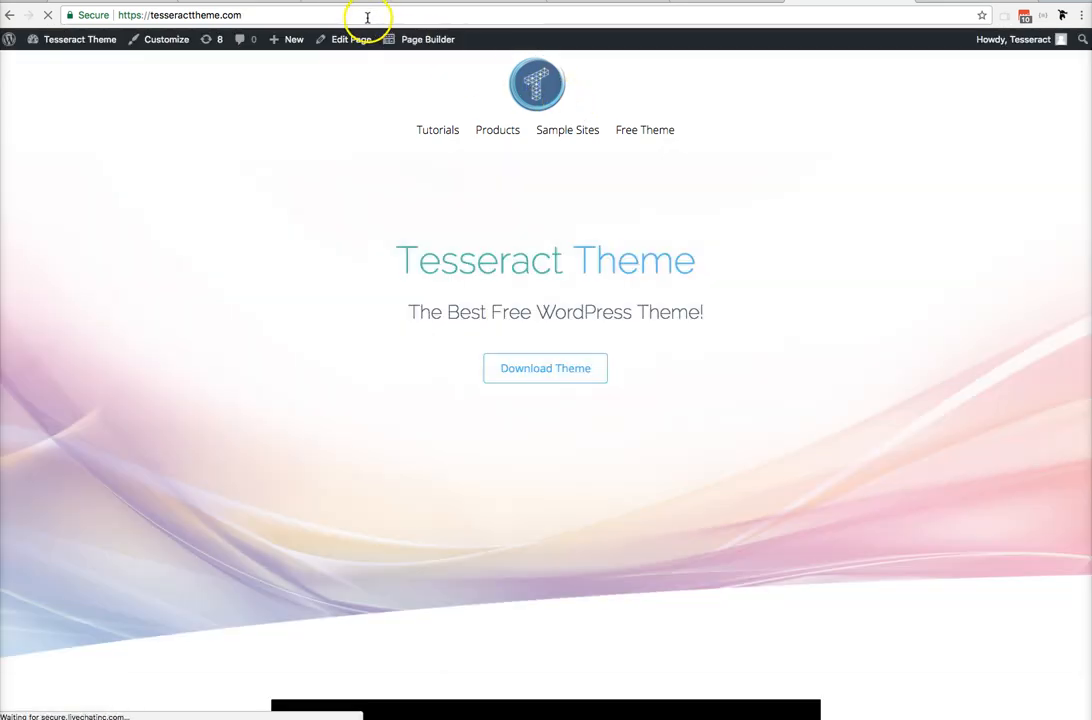
# Add Gallery again with the Add to cart: $19 button on its sales page.
pyautogui.write('https://tesseracttheme.com/cart/?add-to-cart=10728')
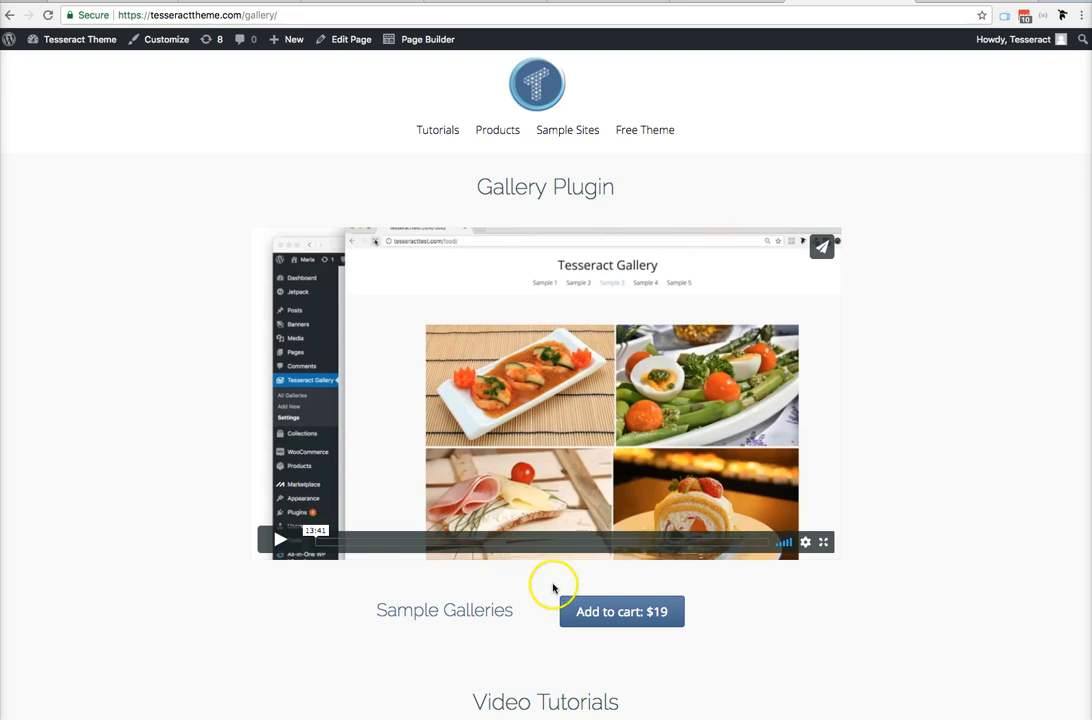
pyautogui.scroll(-3)
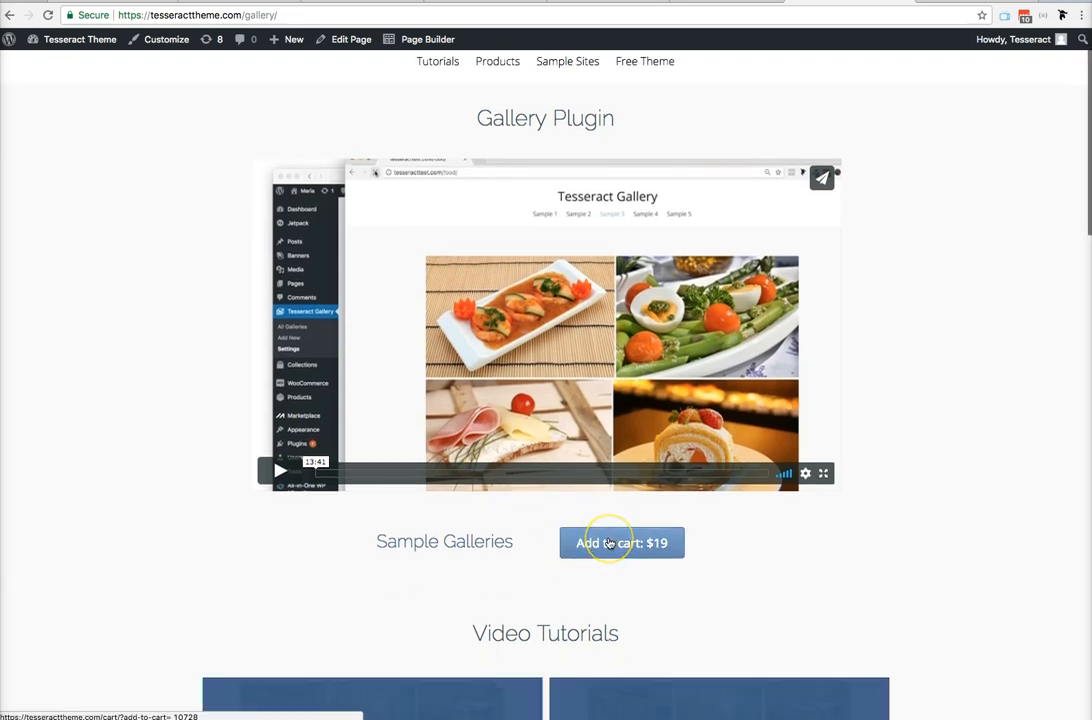
pyautogui.click(622, 544)
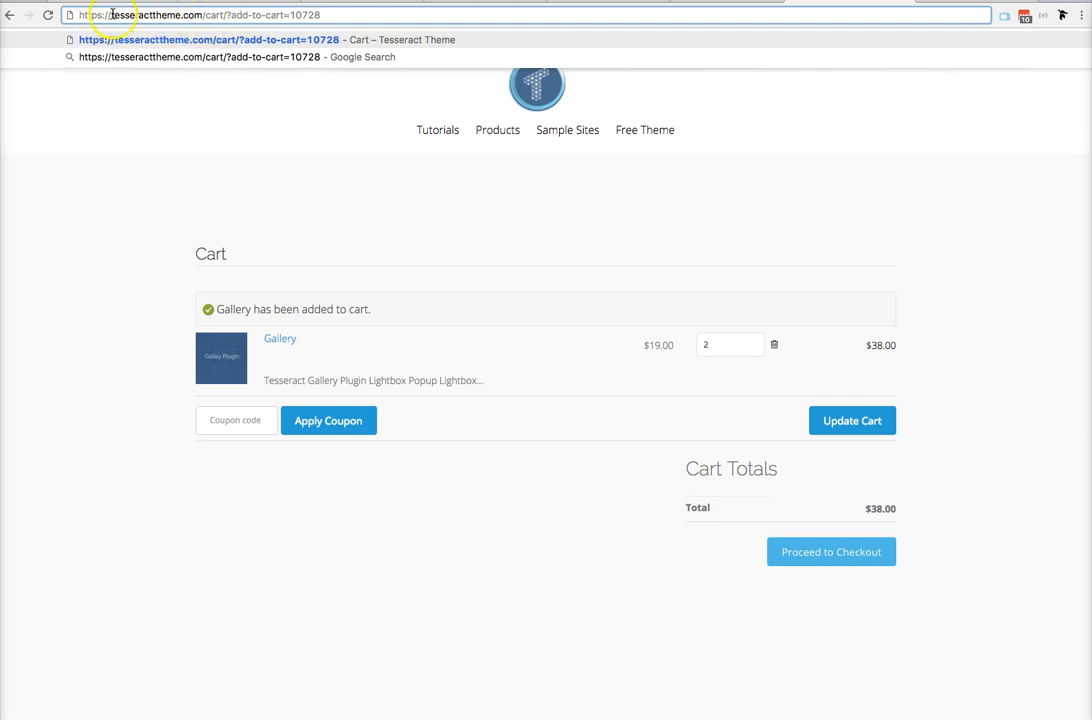
# Select part of the add-to-cart link before returning to the admin Products list.
pyautogui.doubleClick(150, 18)
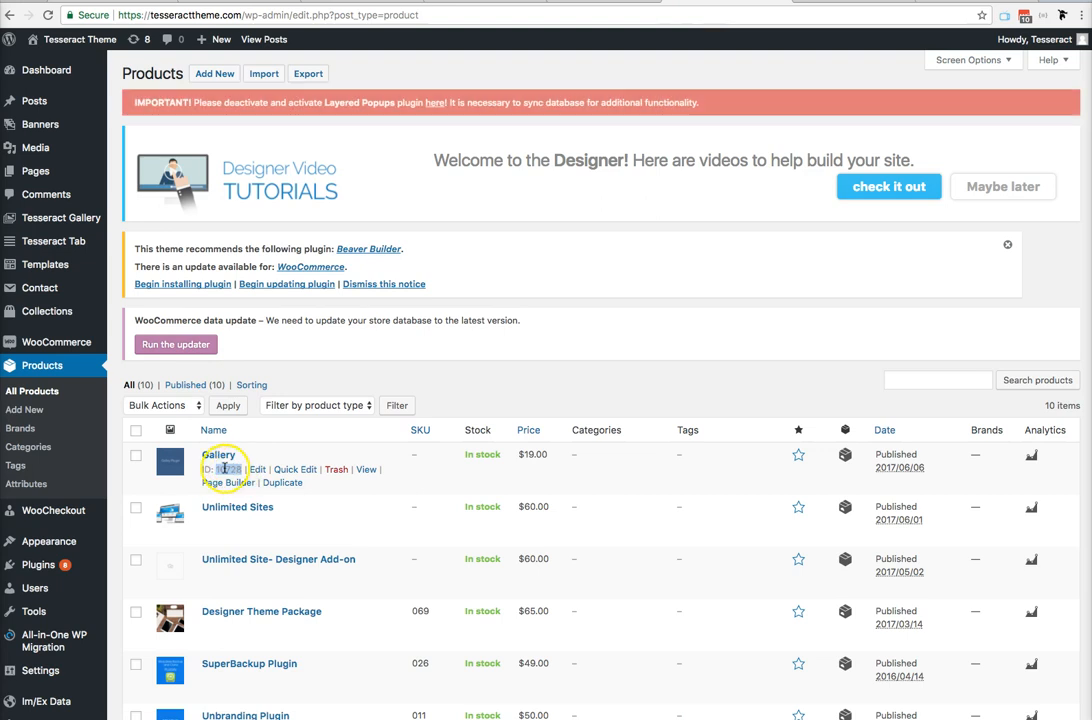
pyautogui.moveTo(224, 454)
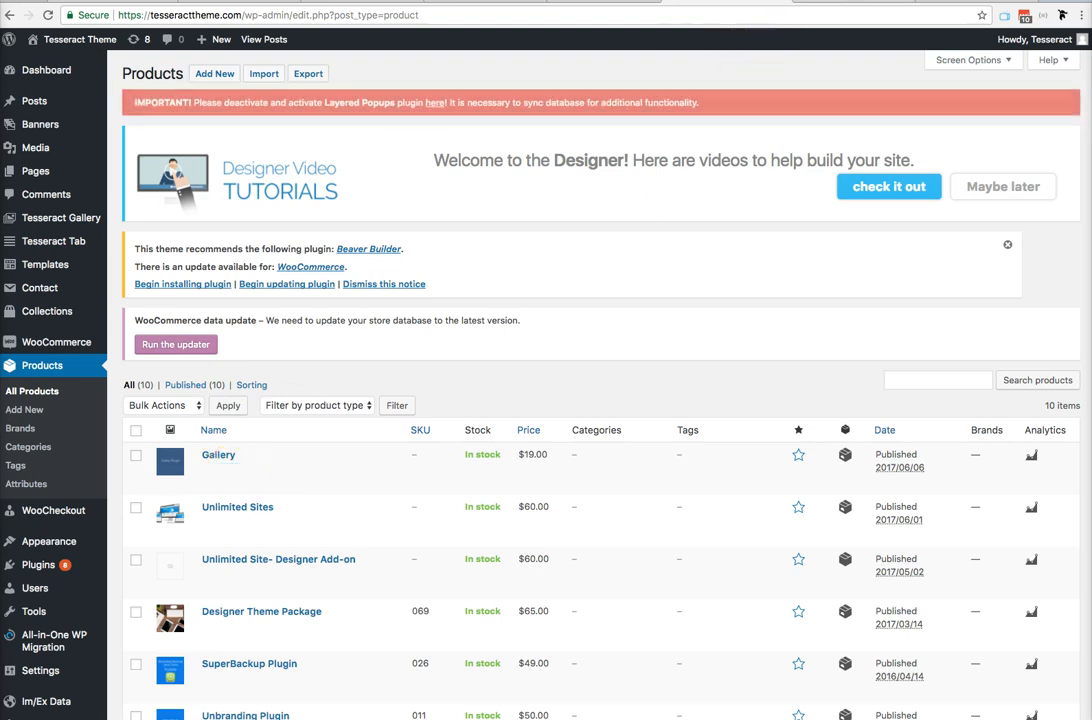